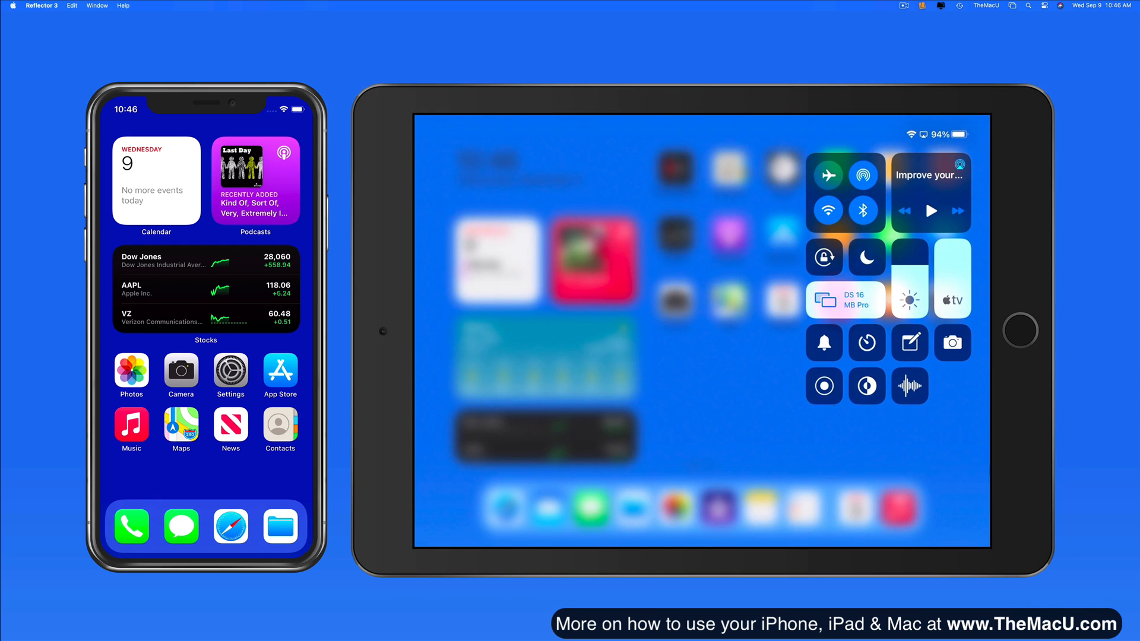
- Show the Screen Mirroring list with DS 16 MB Pro checked on both devices
click(845, 300)
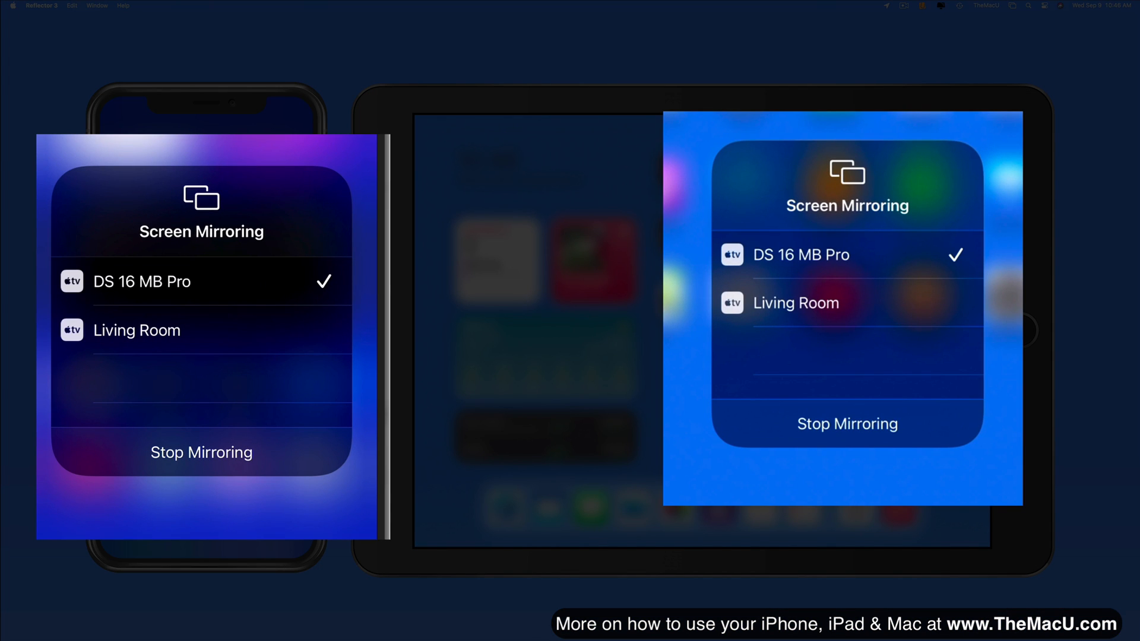
mouse_move(920, 8)
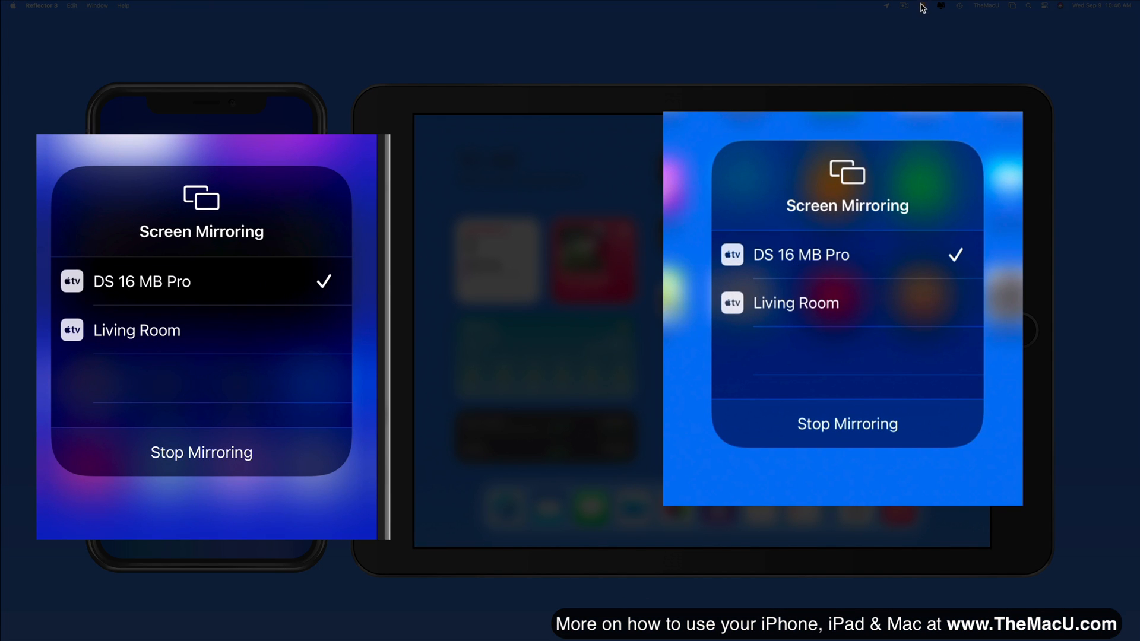
- Check the Reflector menu bar list for the connected iPhone and iPad, then close it
click(902, 6)
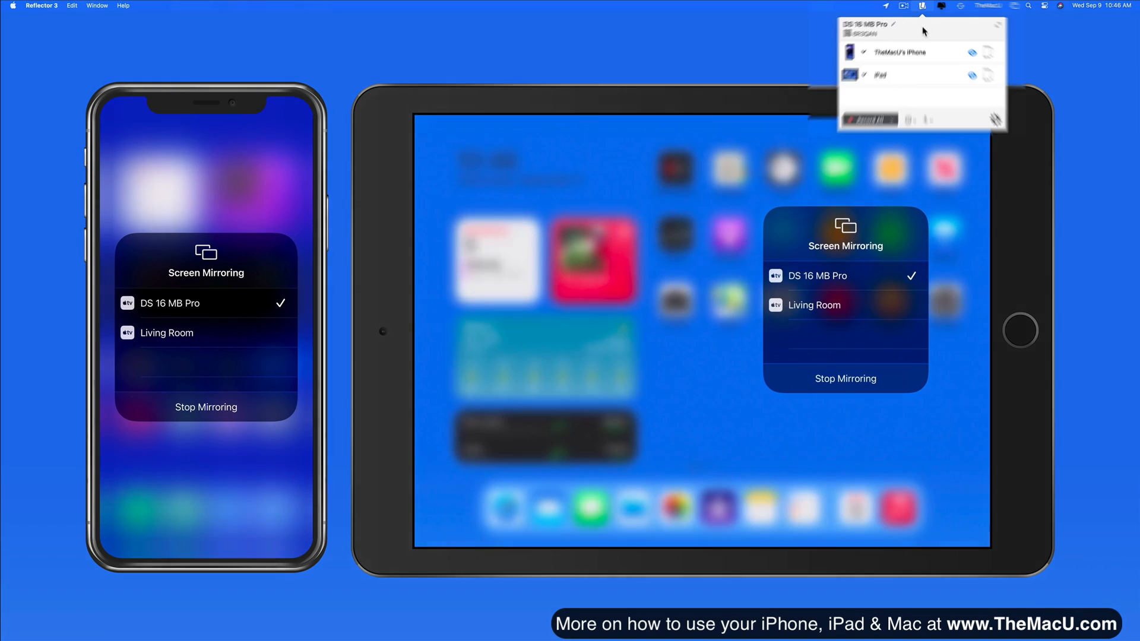
click(926, 8)
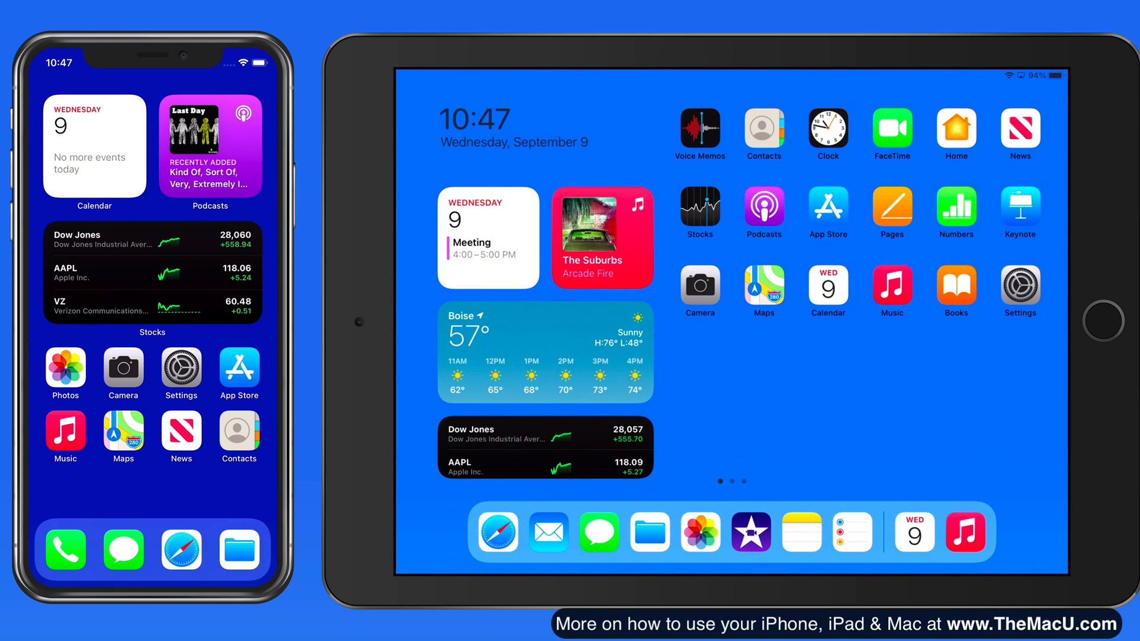
- Open Safari on the mirrored iPad at the themacu.com Grammarly Safari Extension lesson
click(547, 532)
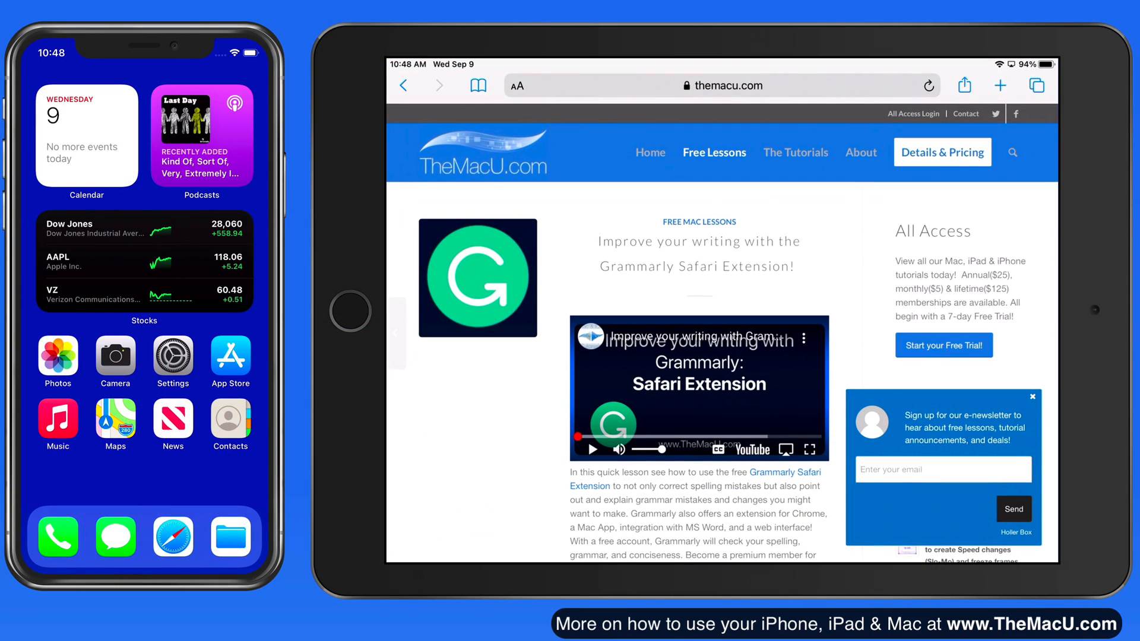
- Play the embedded YouTube Grammarly lesson video in the iPad's Safari
click(592, 448)
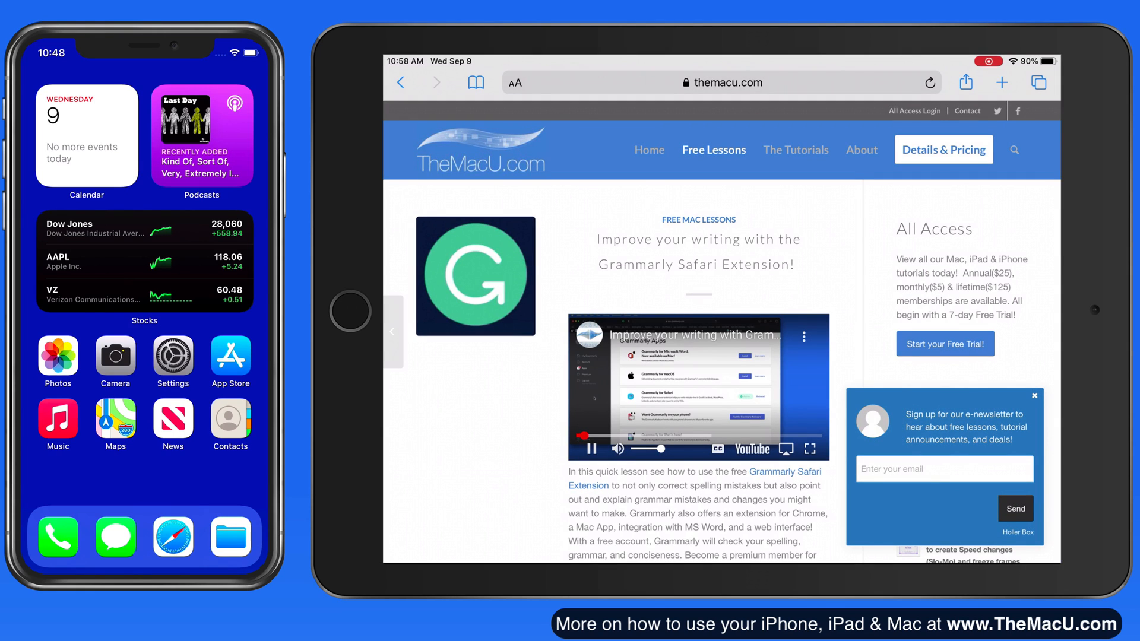
click(809, 448)
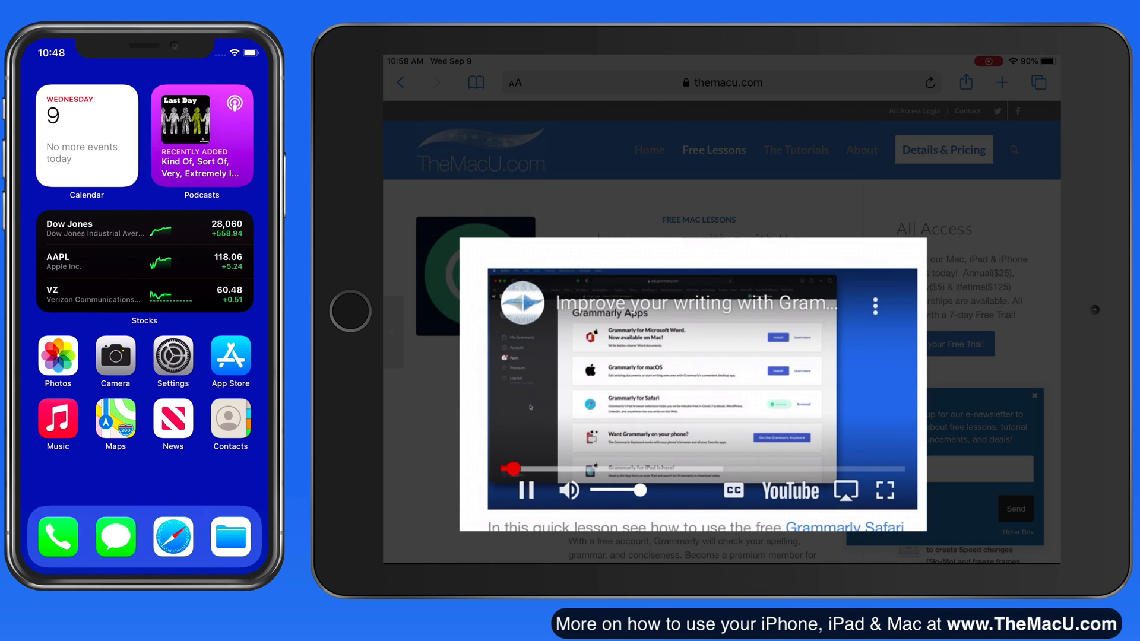